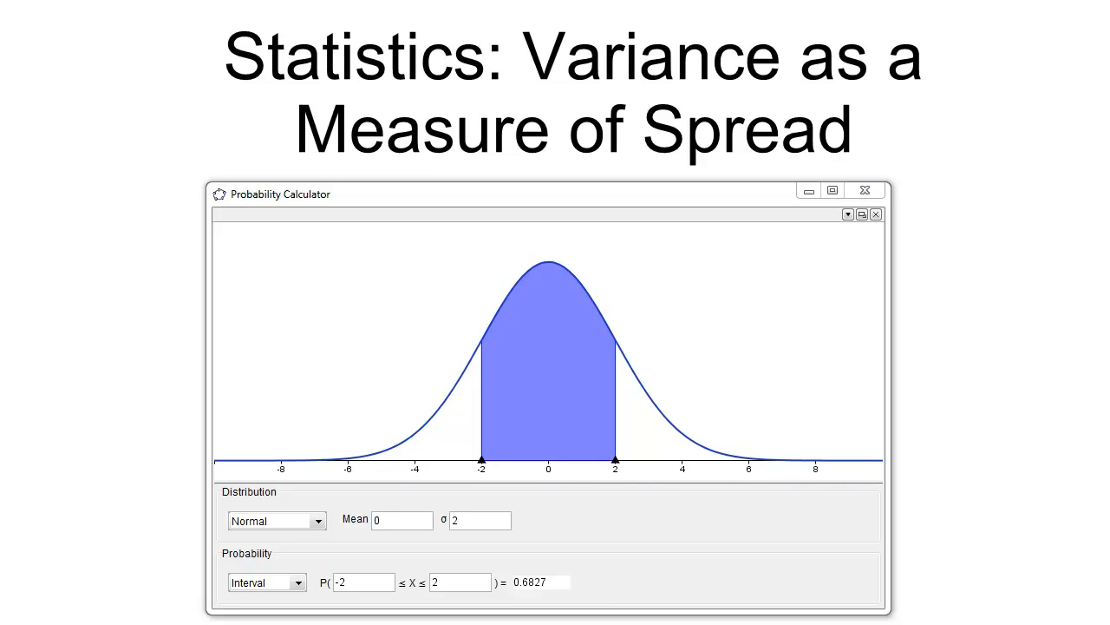
mouse_move(905, 601)
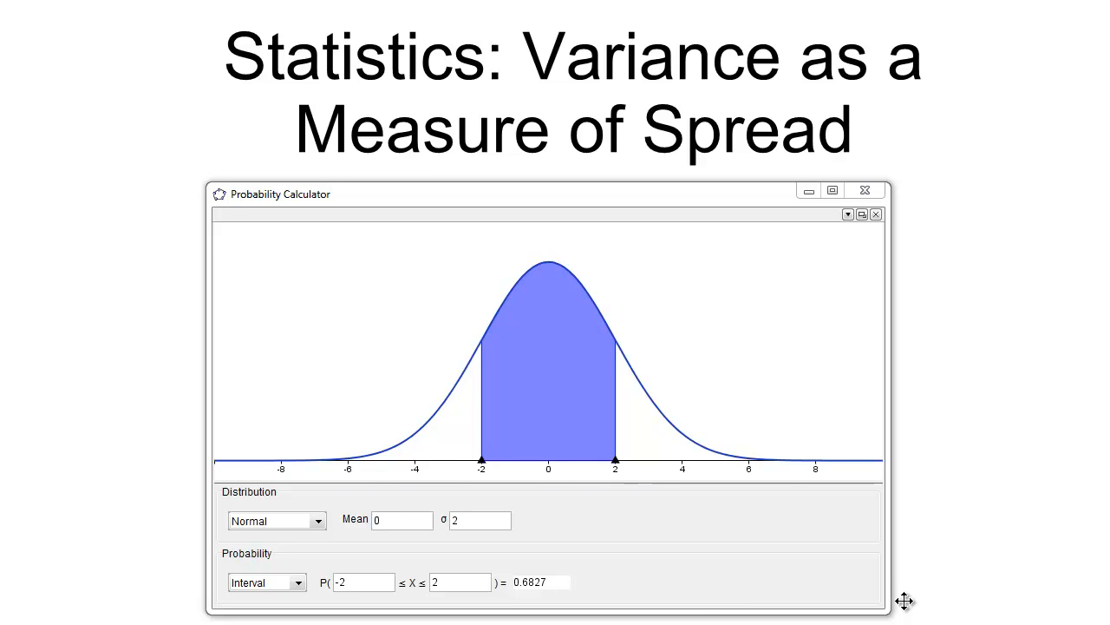
mouse_move(289, 450)
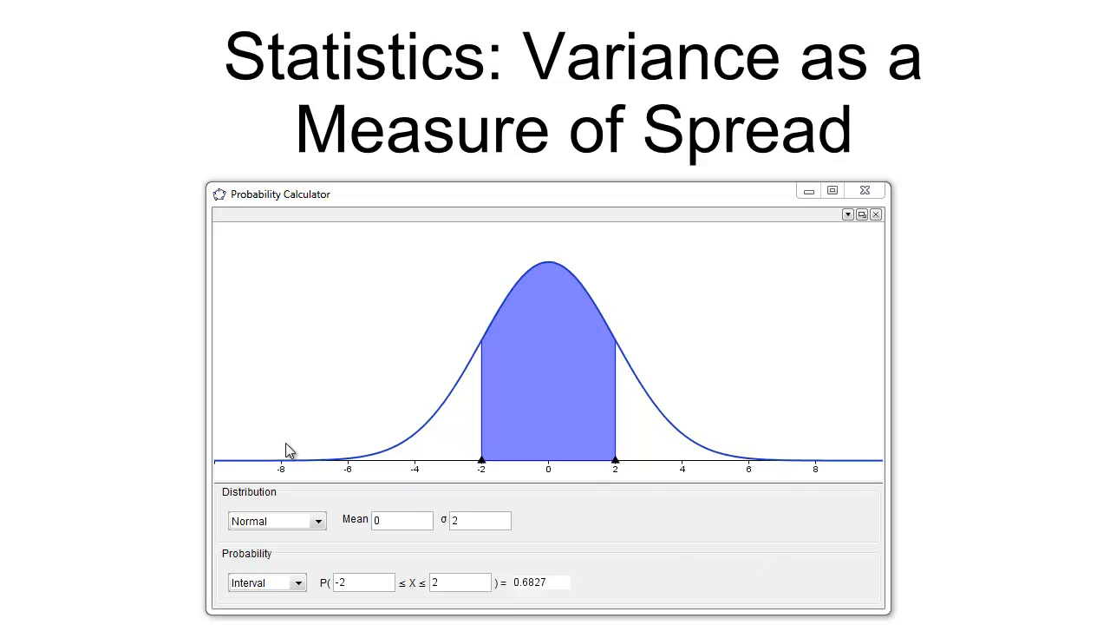
mouse_move(582, 451)
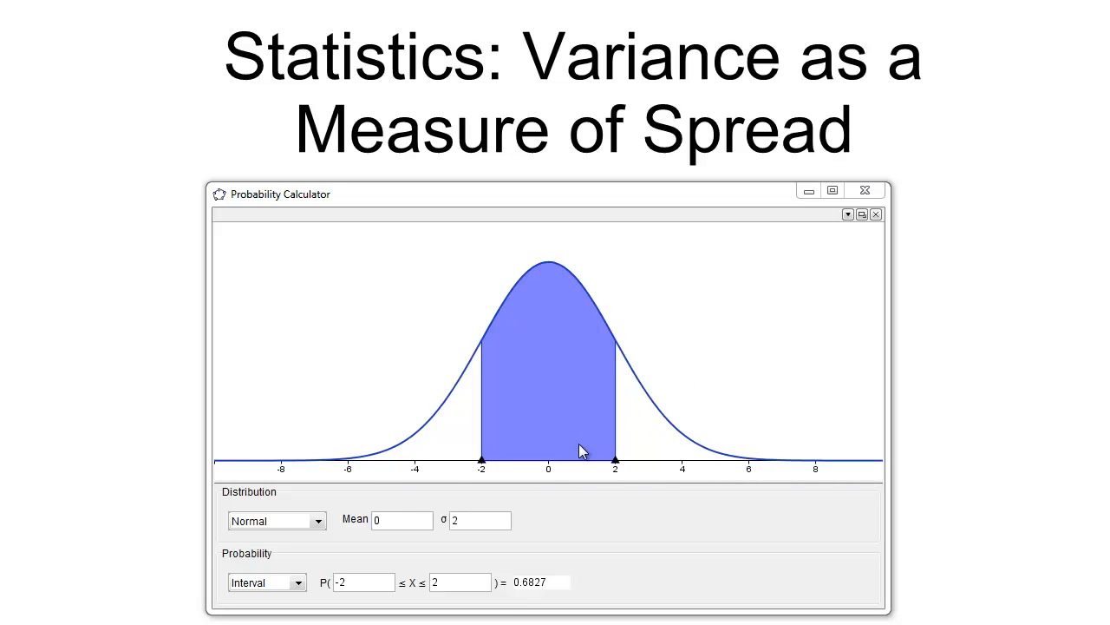
mouse_move(635, 382)
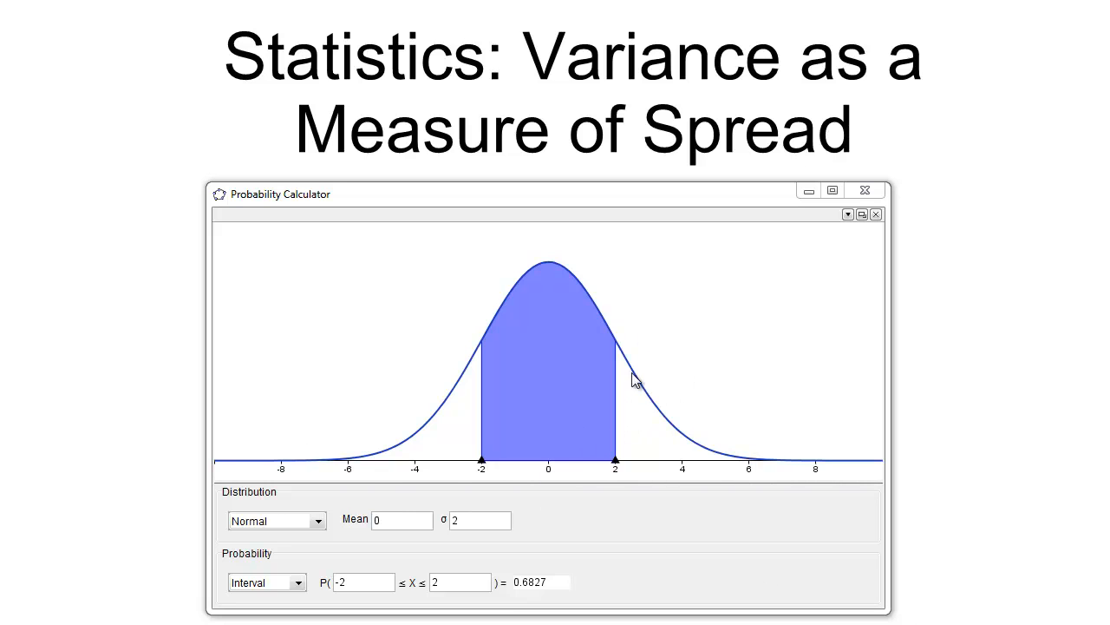
mouse_move(571, 614)
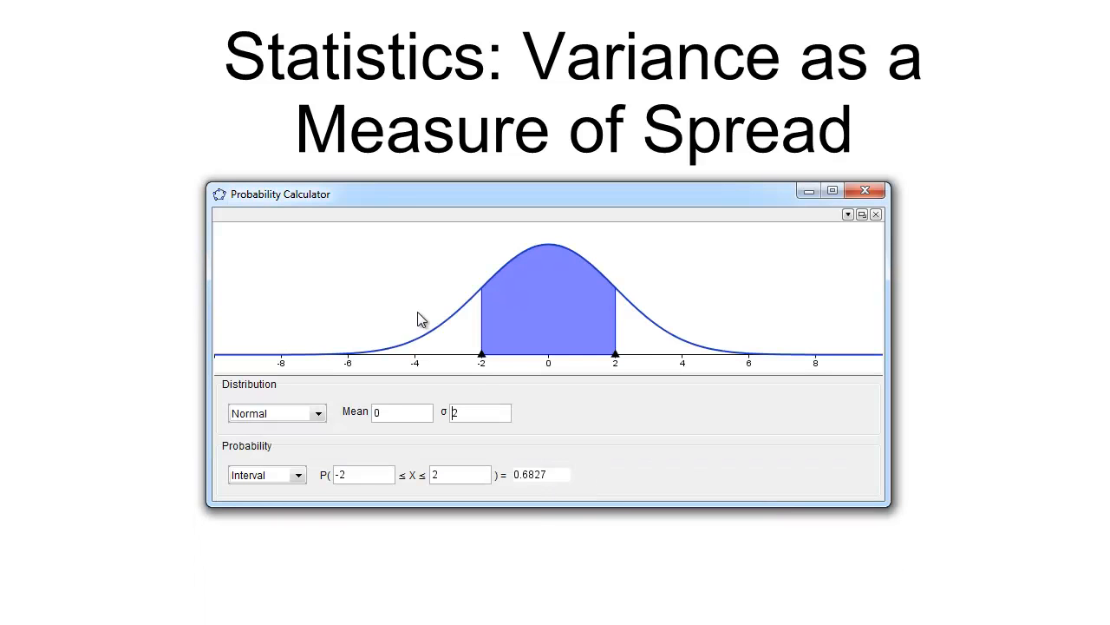
mouse_move(481, 321)
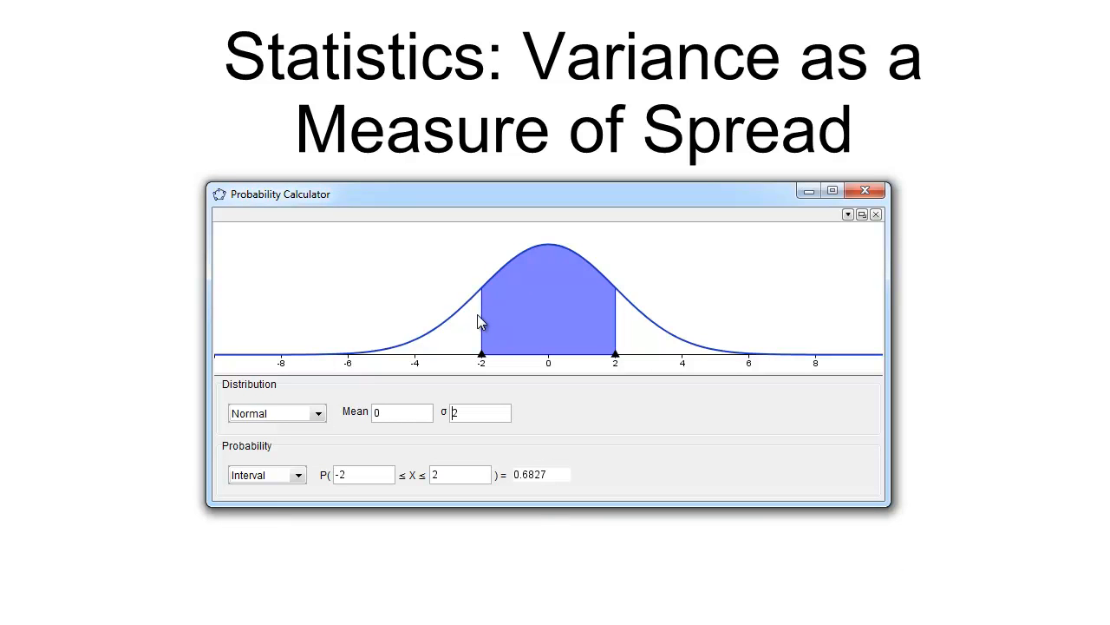
mouse_move(822, 242)
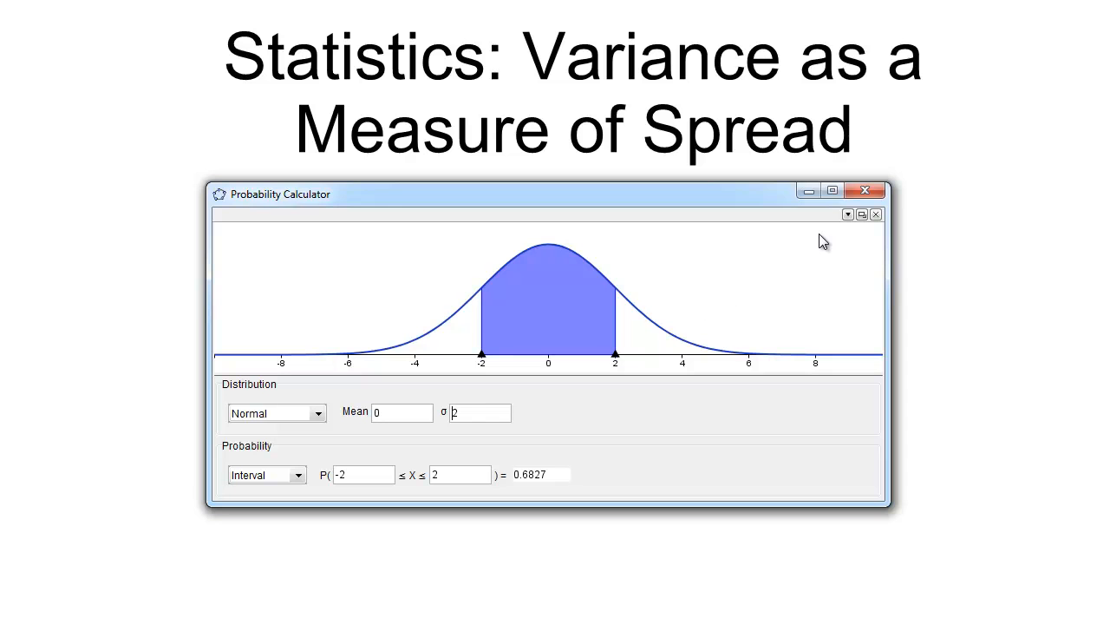
mouse_move(774, 319)
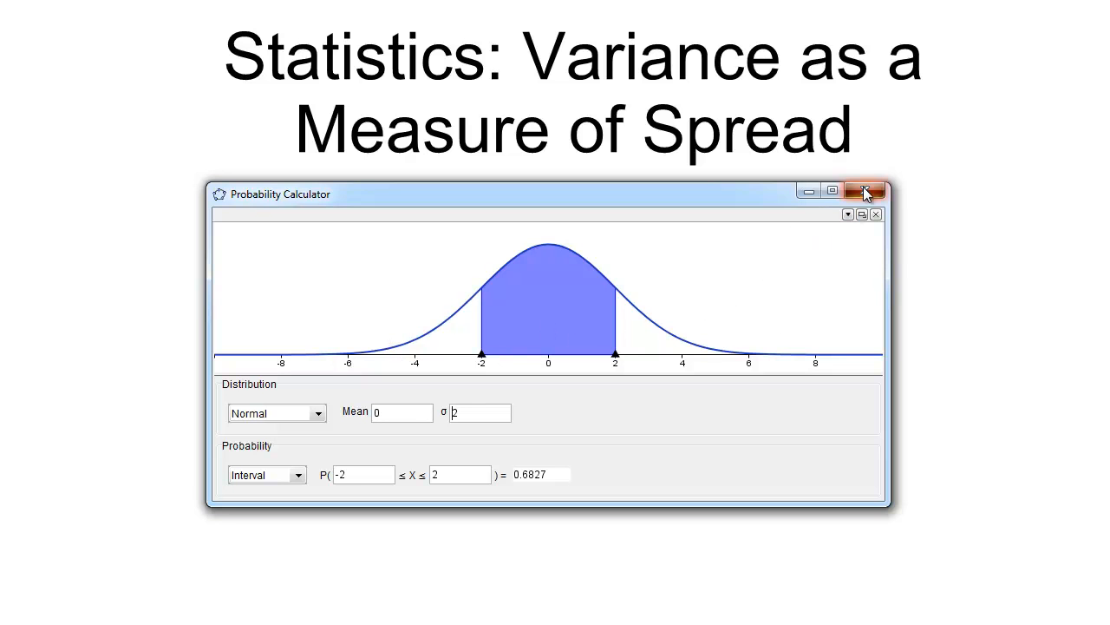
left_click(865, 192)
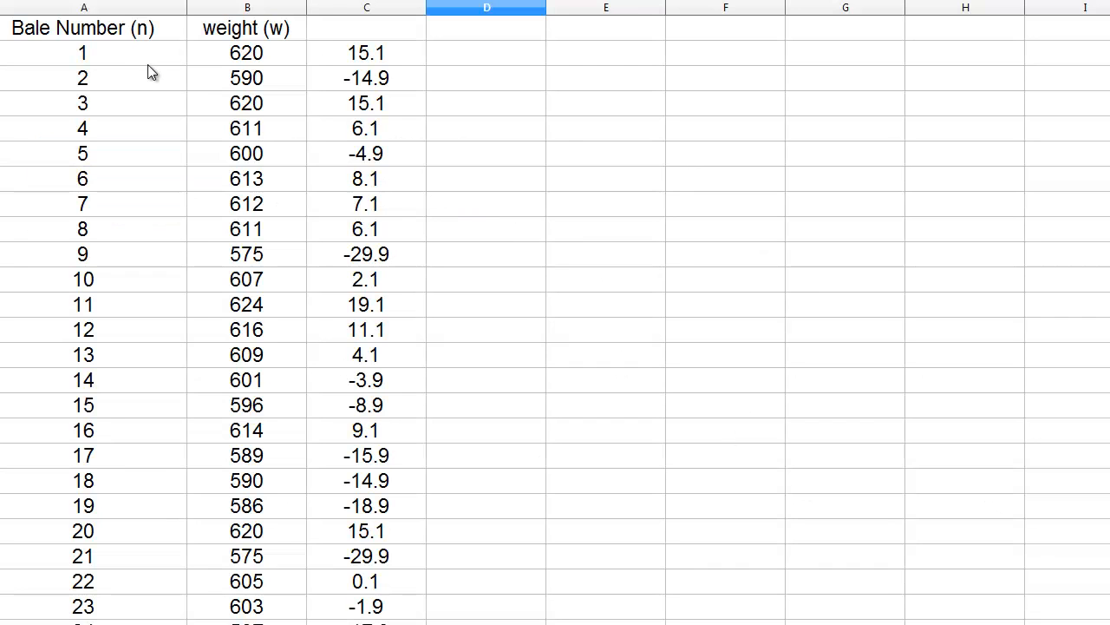
mouse_move(260, 57)
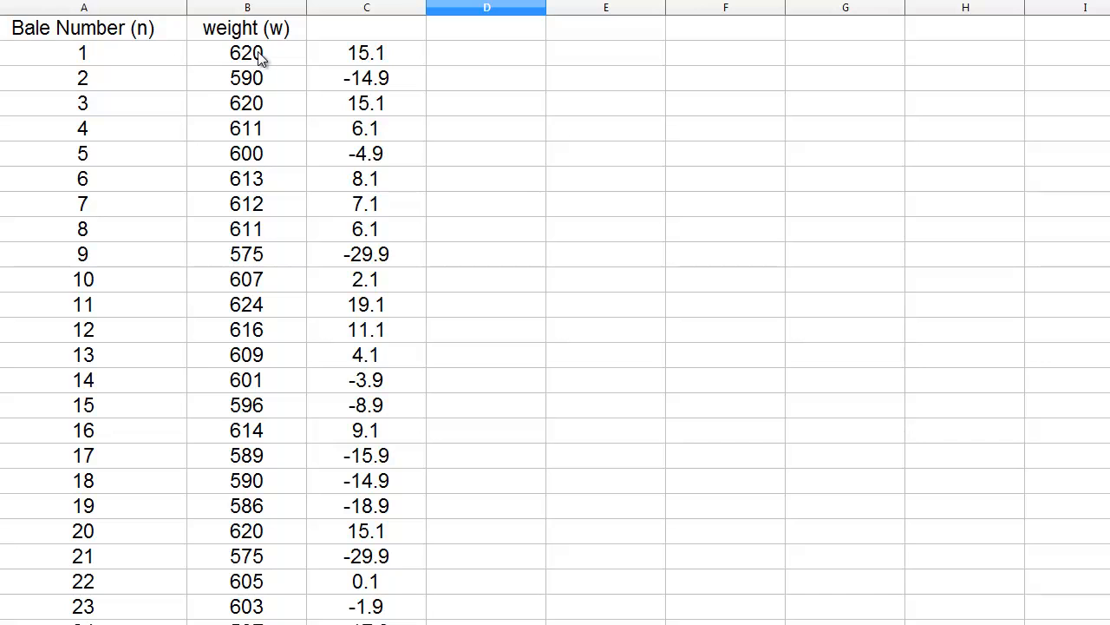
mouse_move(1076, 326)
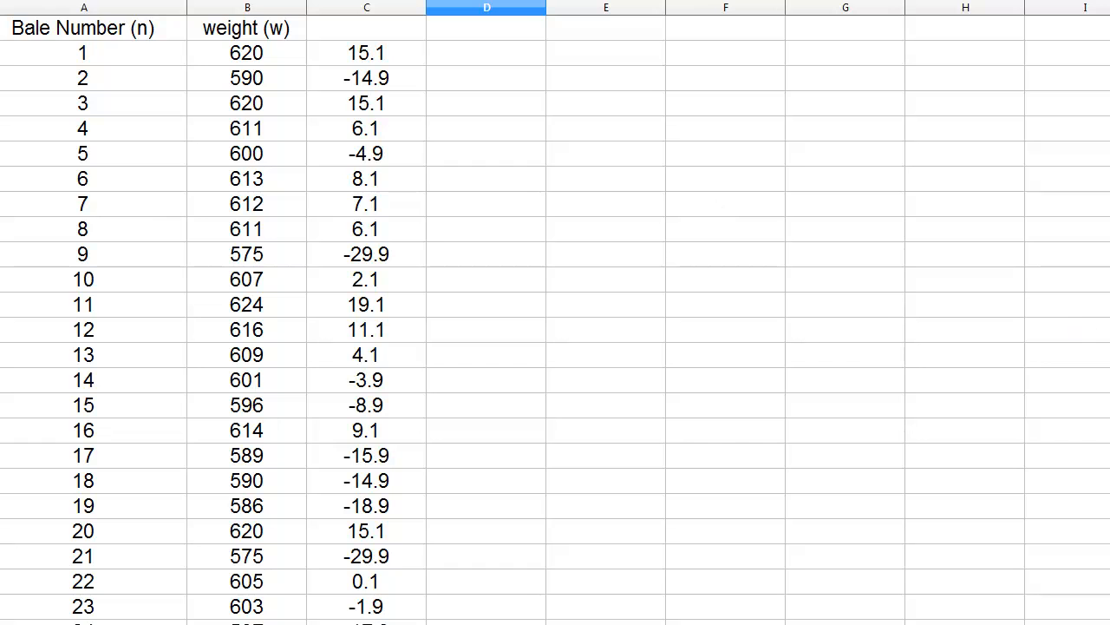
scroll("down", 3)
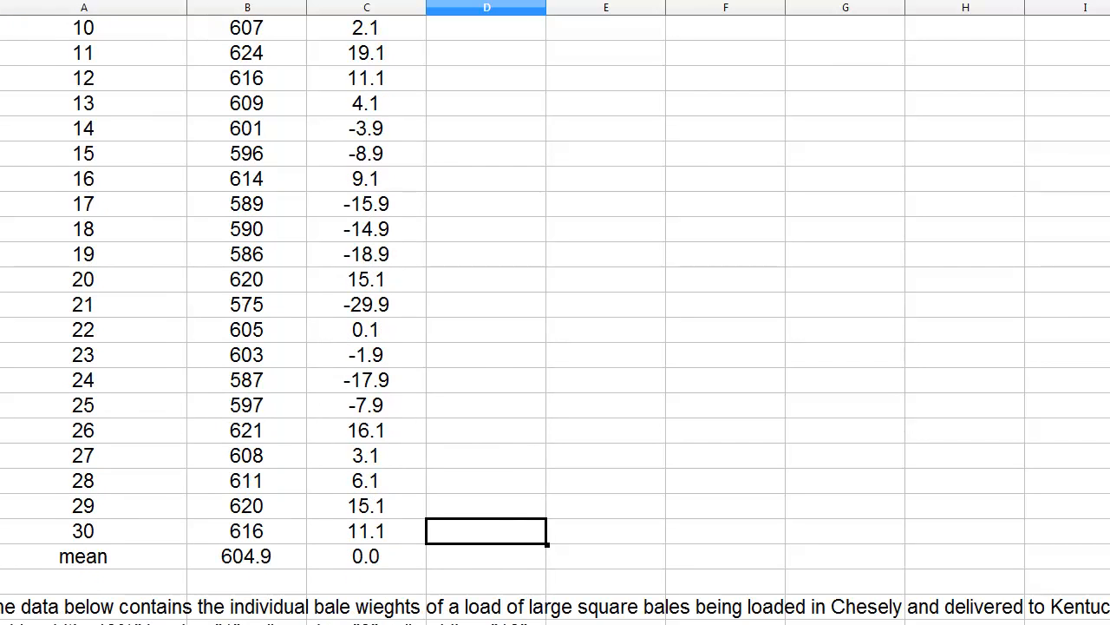
left_click(83, 556)
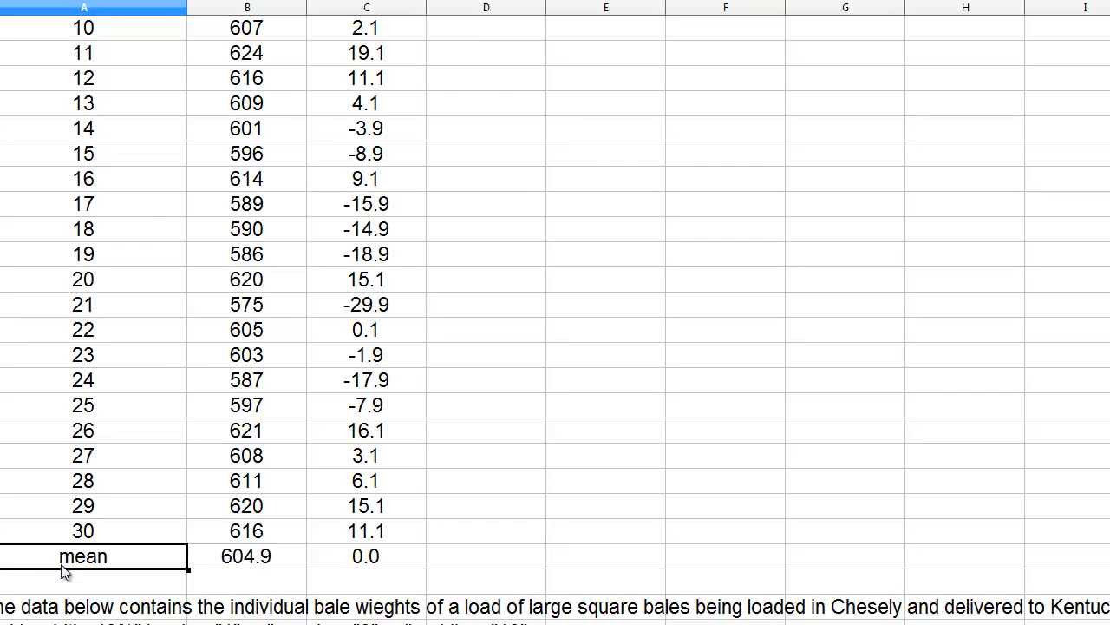
left_click(246, 556)
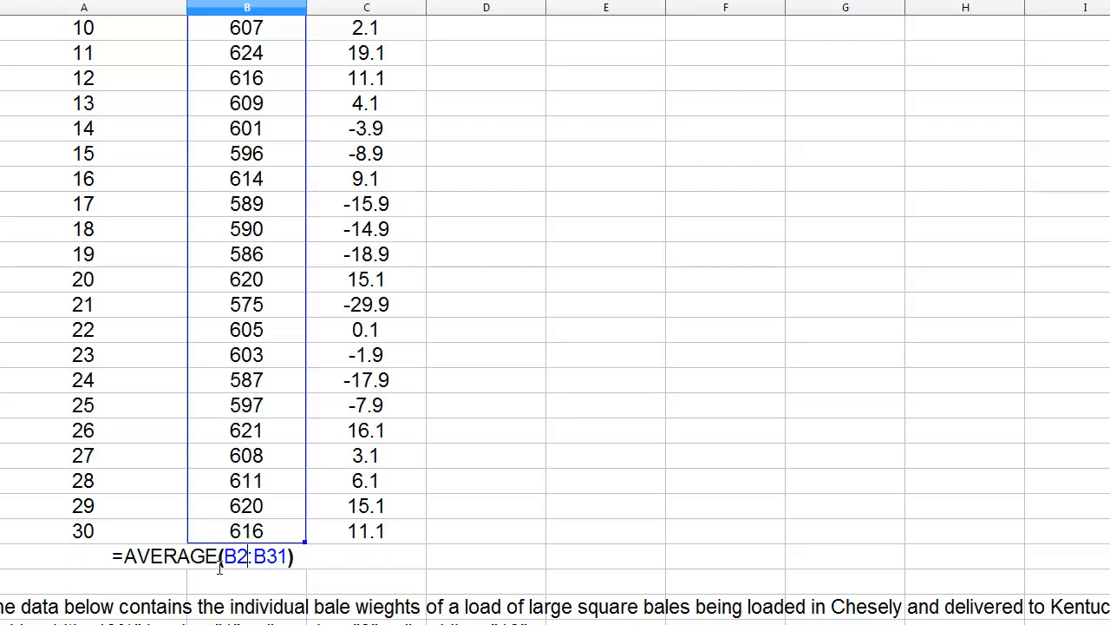
mouse_move(124, 571)
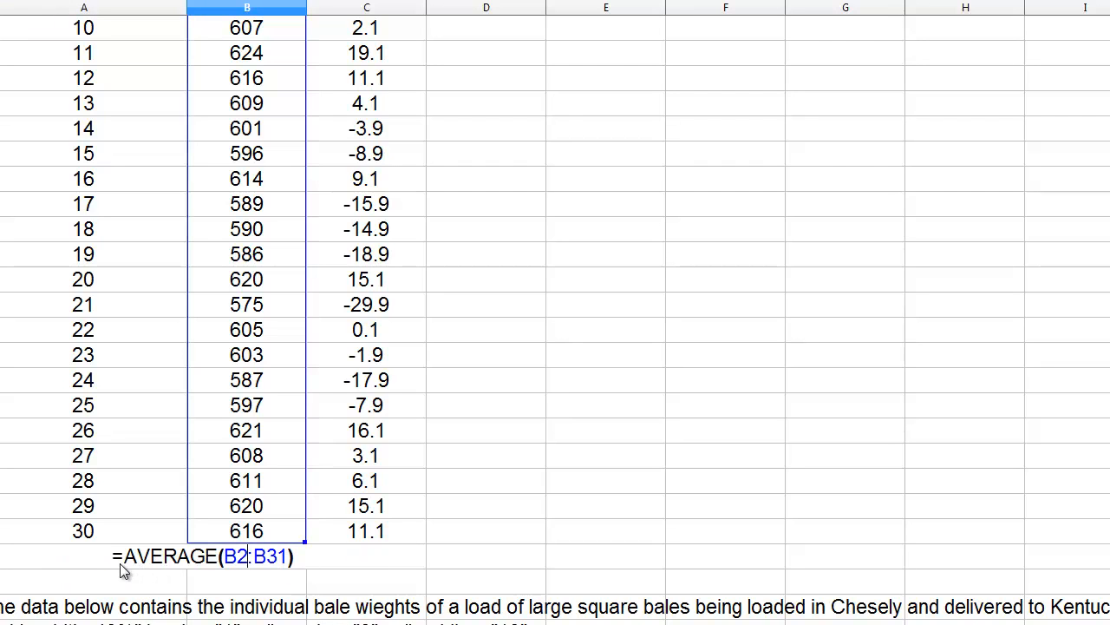
mouse_move(131, 564)
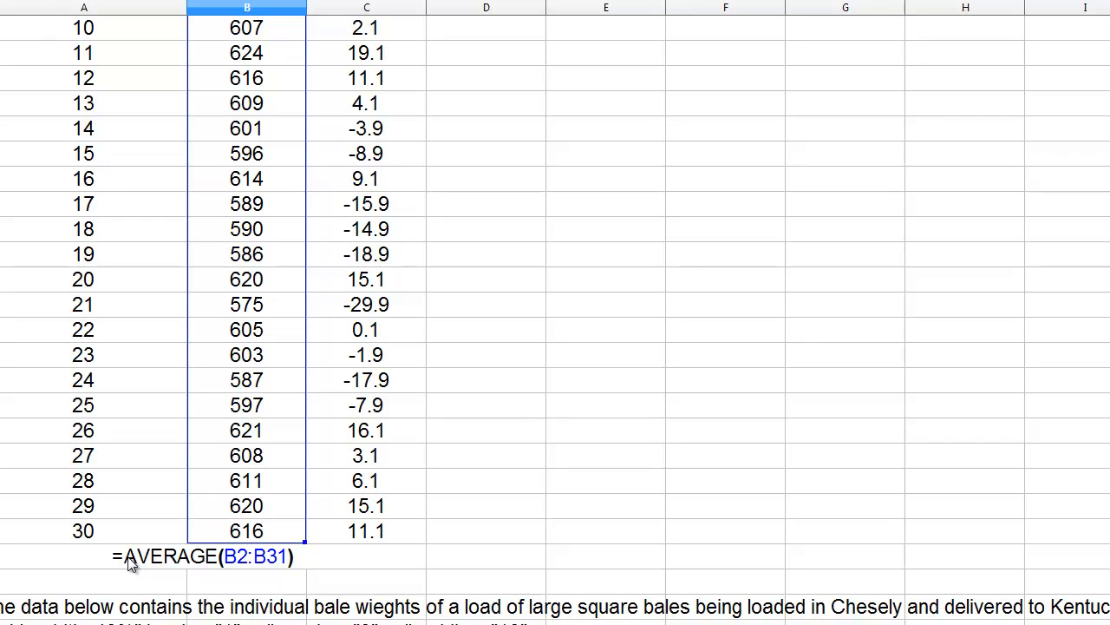
mouse_move(199, 560)
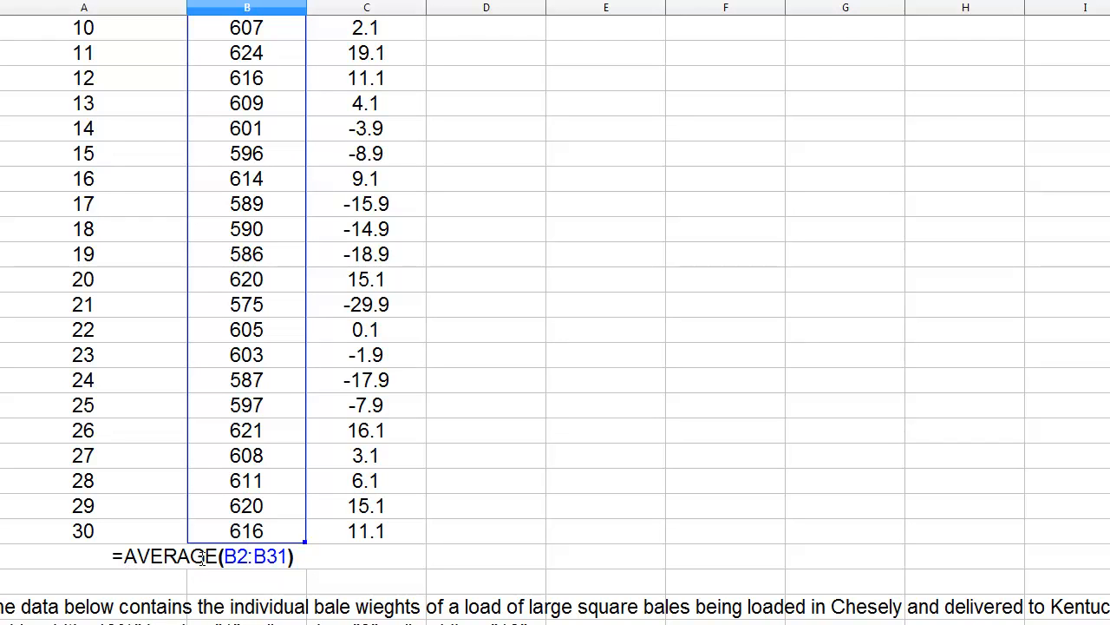
mouse_move(288, 498)
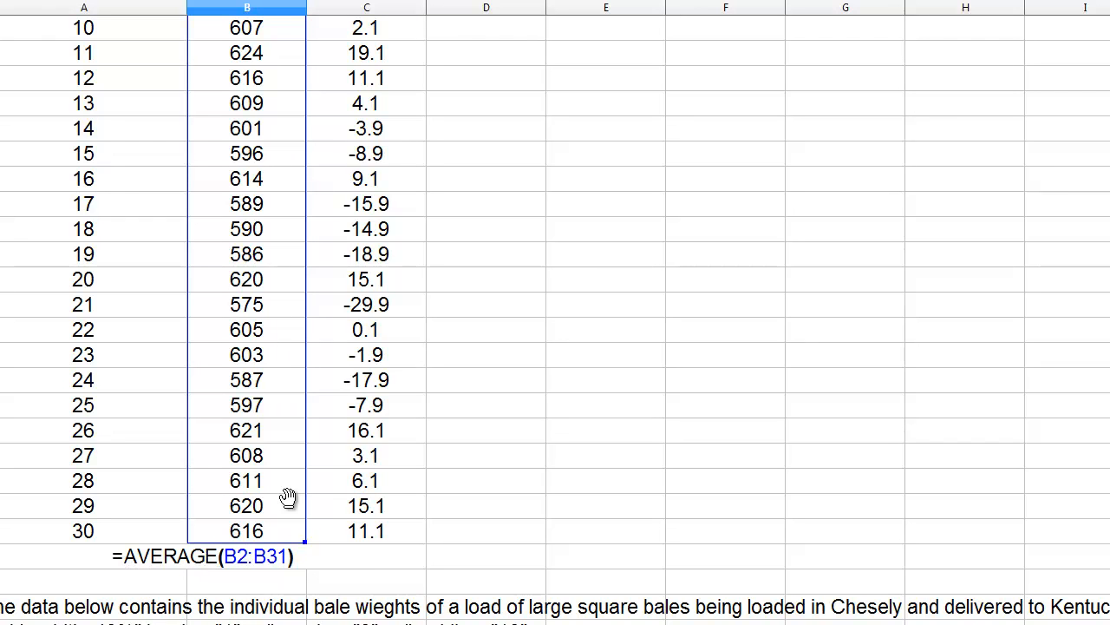
mouse_move(265, 372)
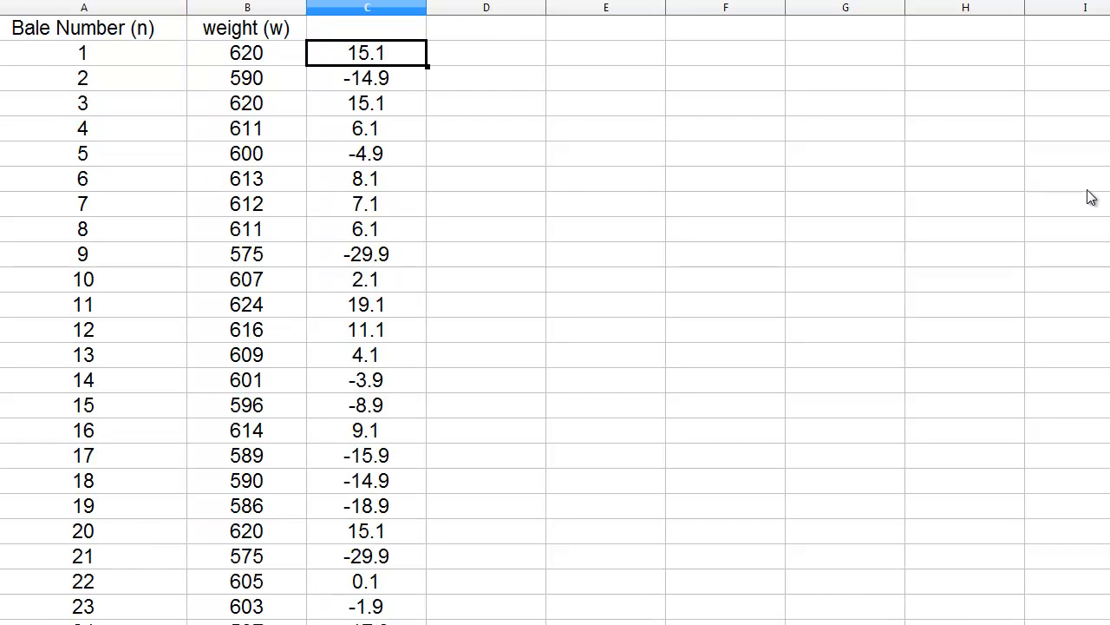
mouse_move(360, 74)
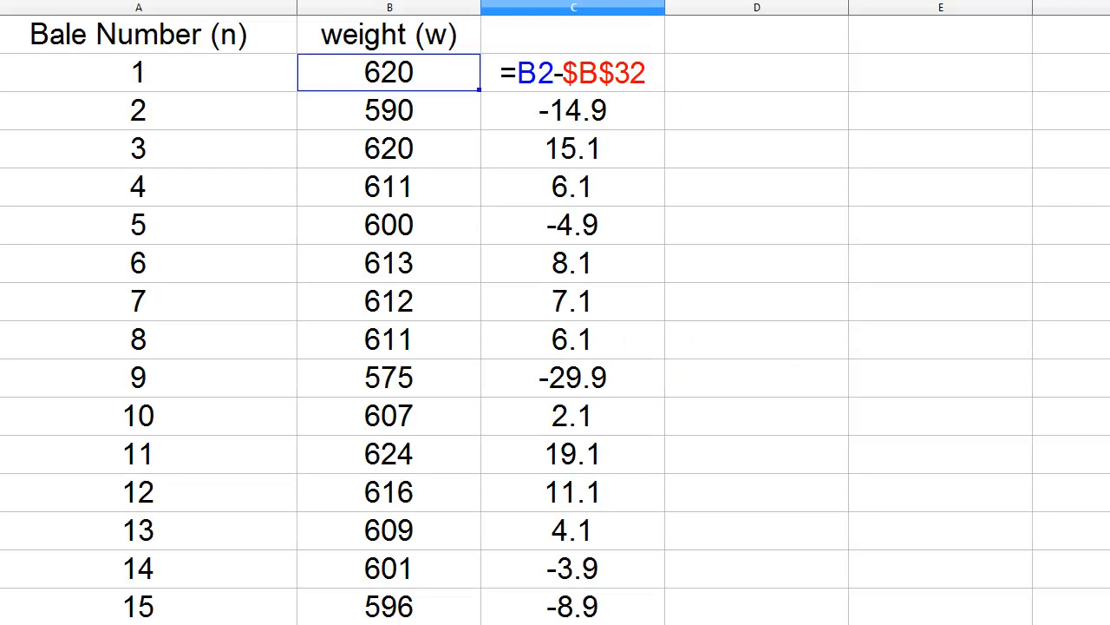
mouse_move(437, 98)
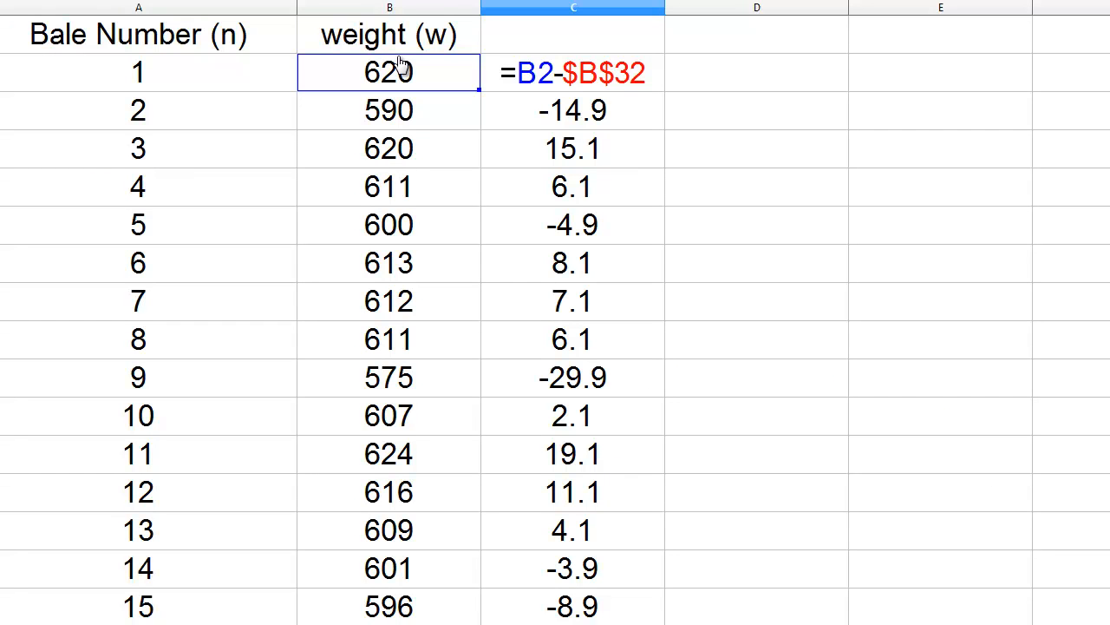
mouse_move(762, 234)
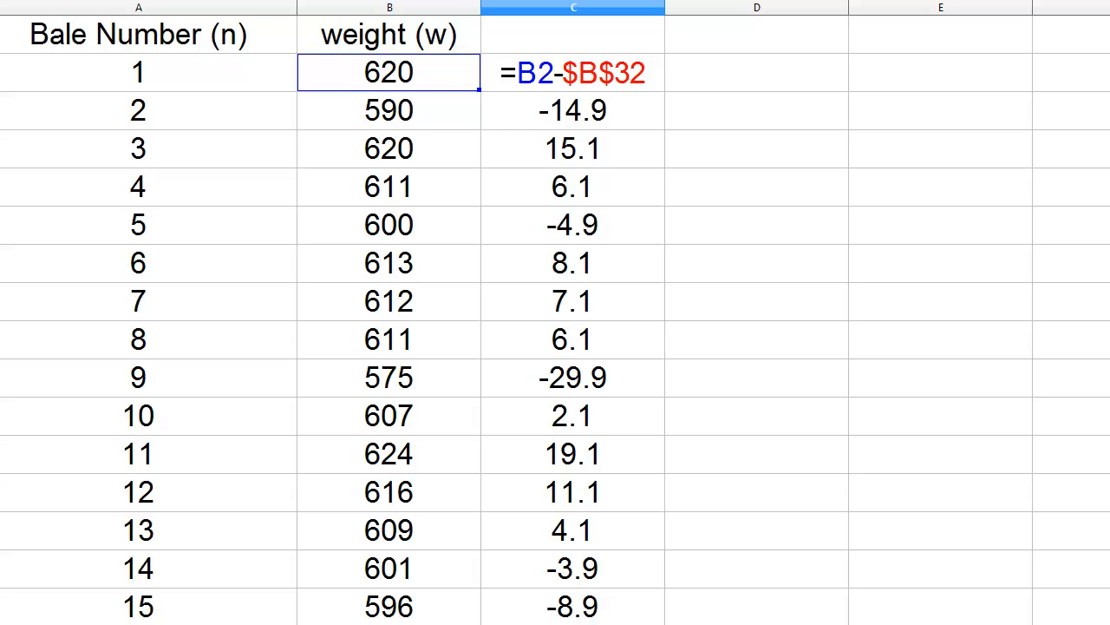
mouse_move(710, 136)
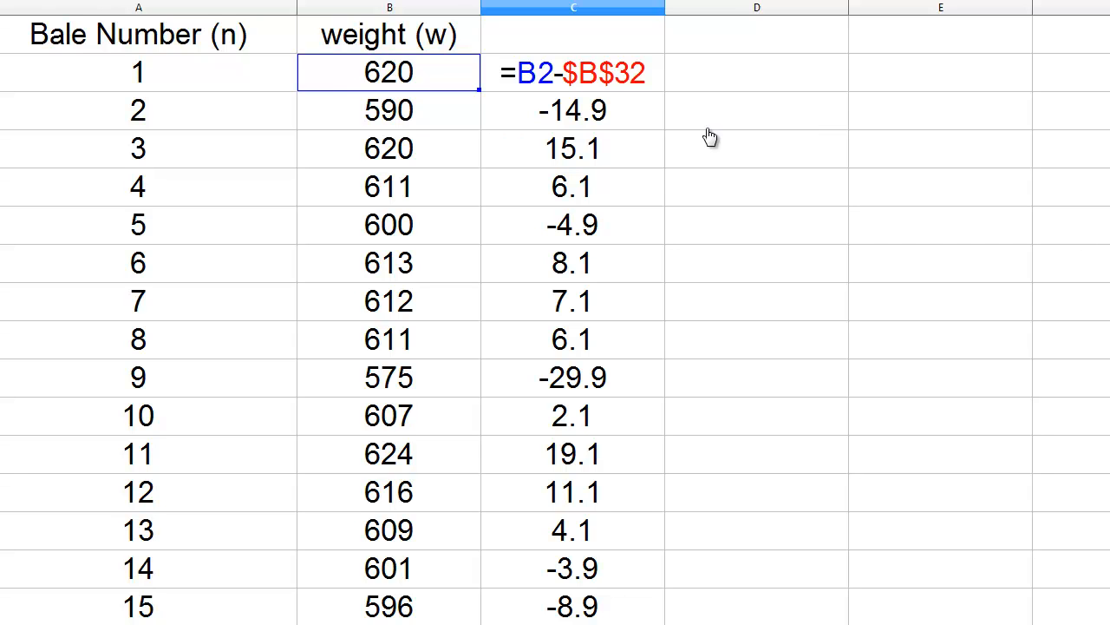
mouse_move(363, 78)
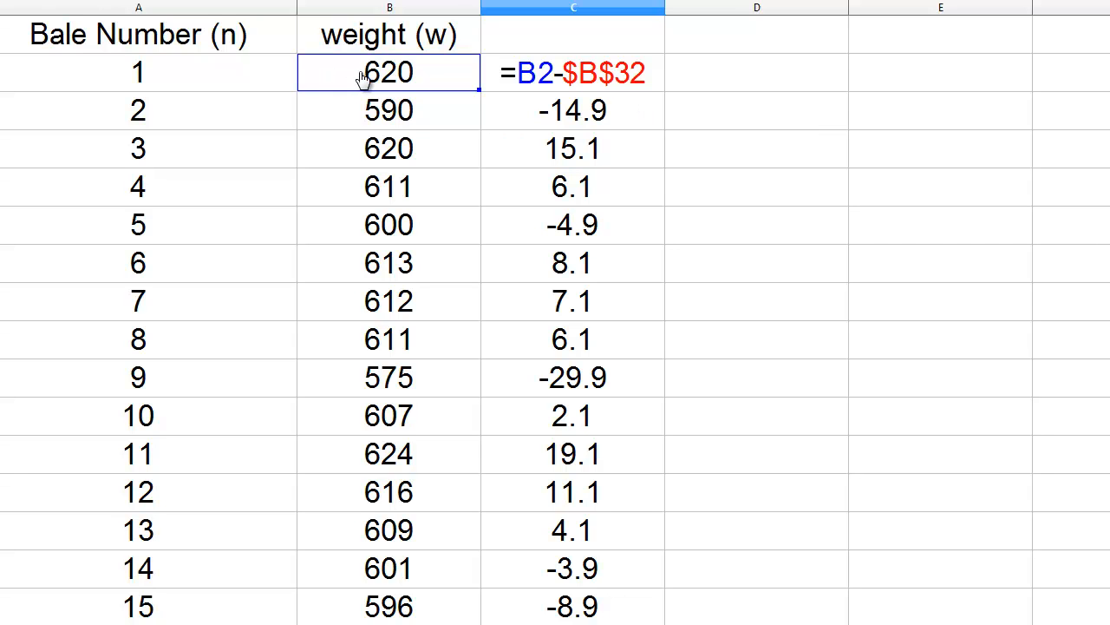
mouse_move(455, 83)
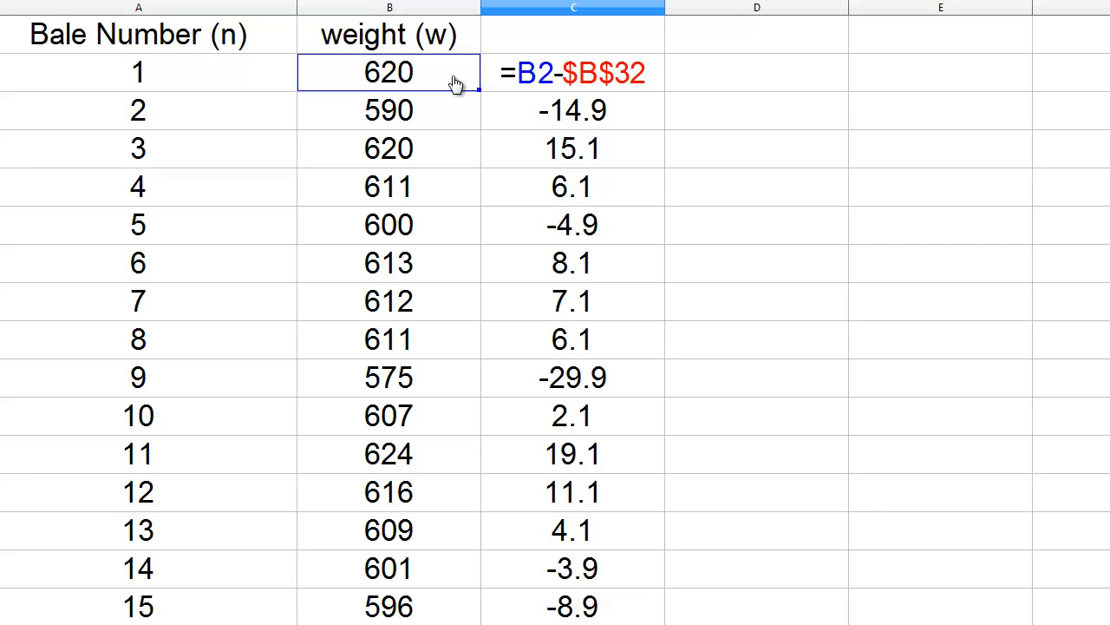
mouse_move(612, 93)
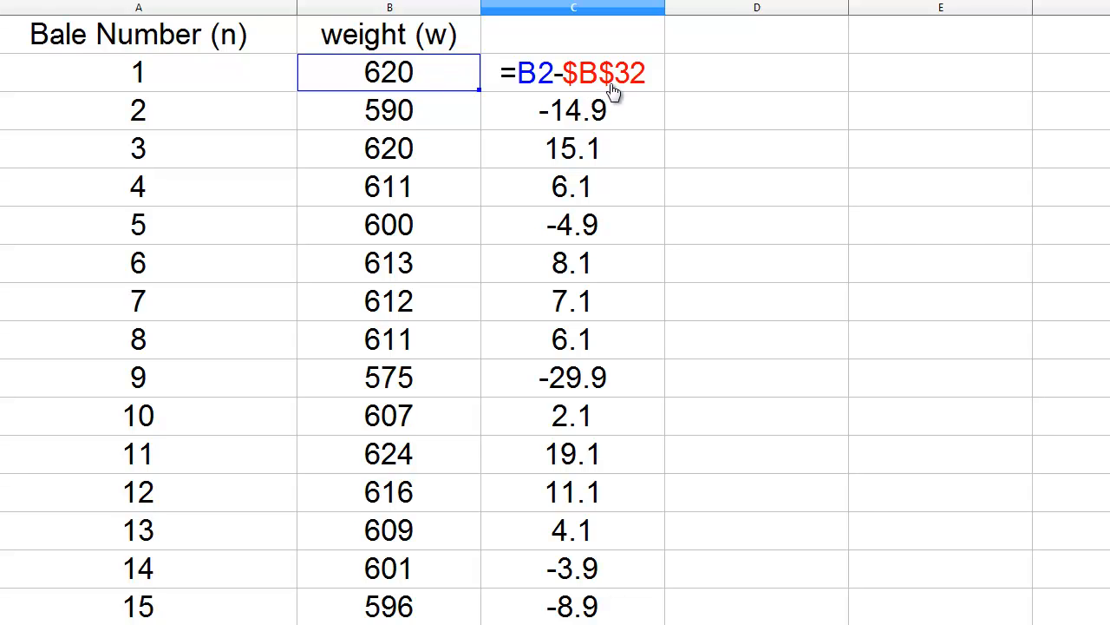
mouse_move(634, 87)
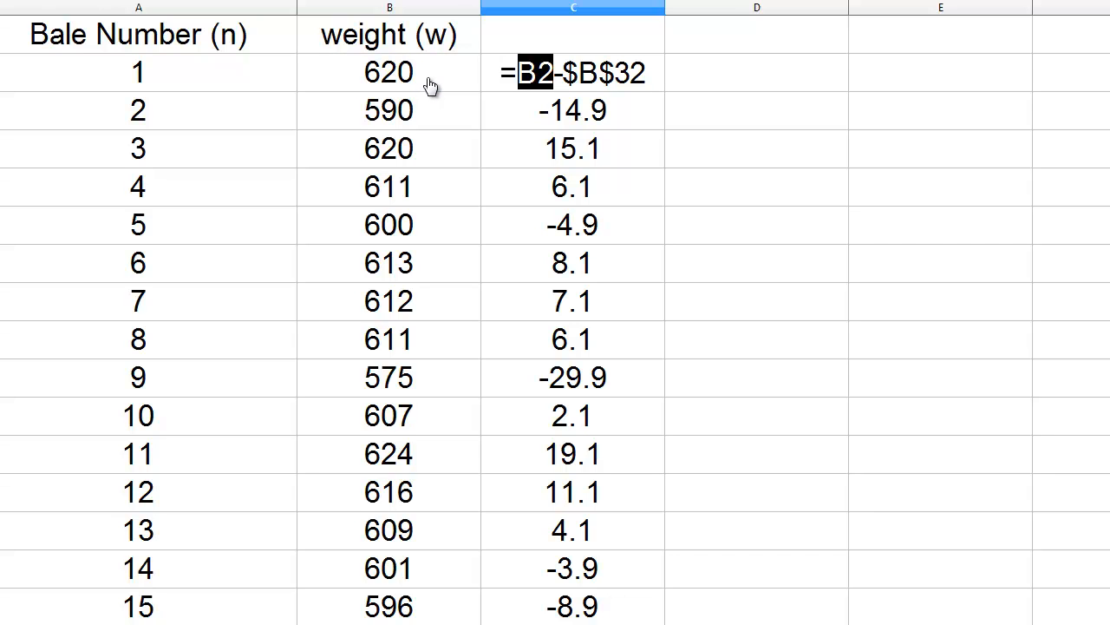
mouse_move(534, 83)
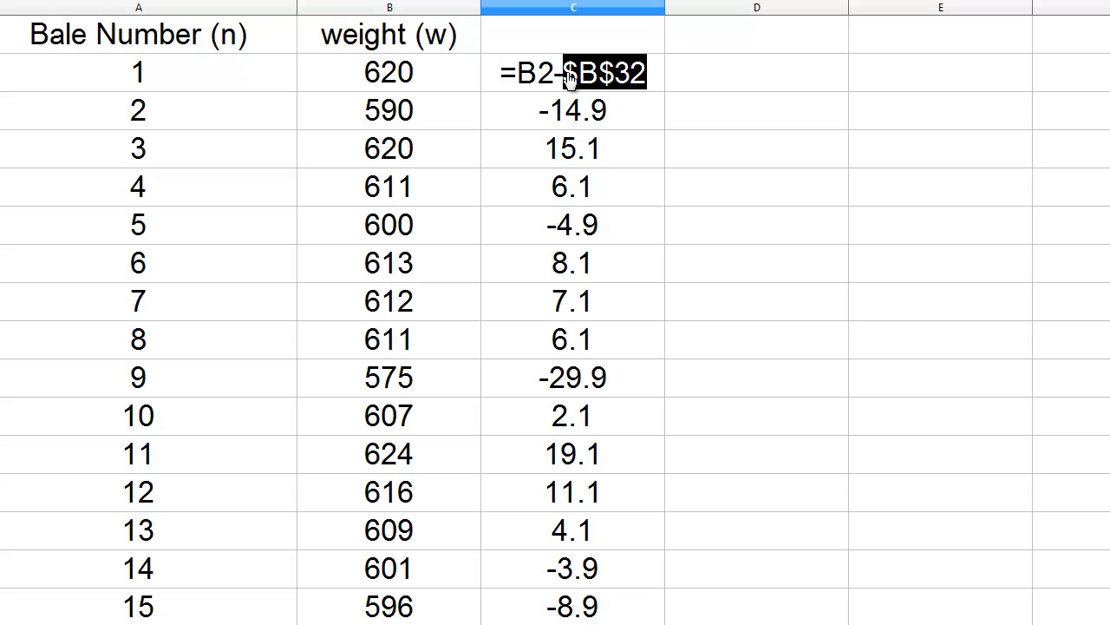
mouse_move(593, 84)
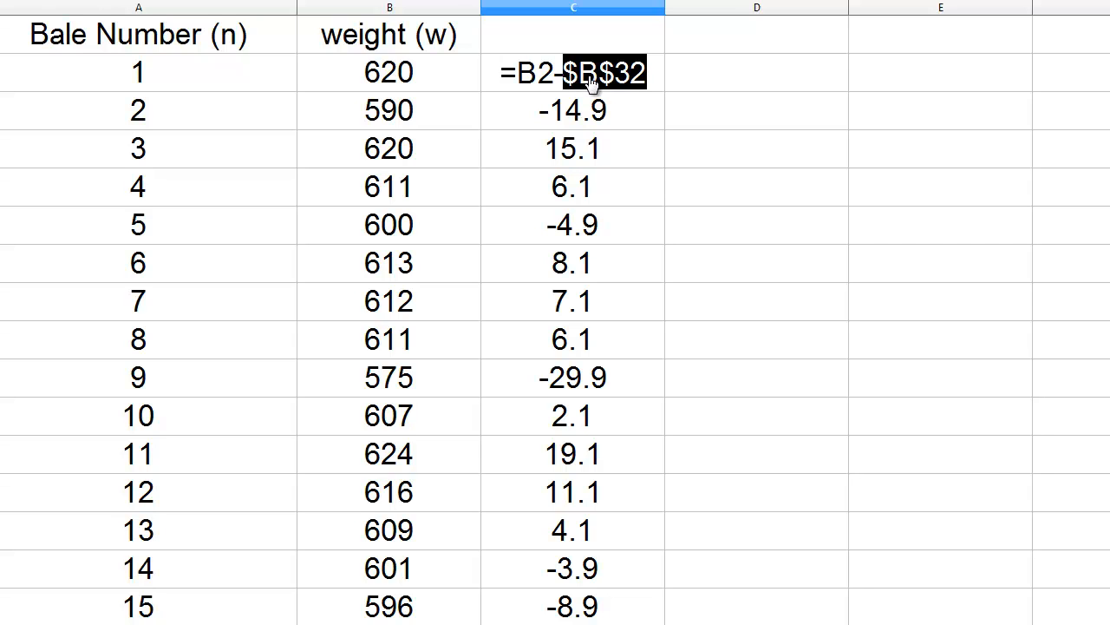
key("Return")
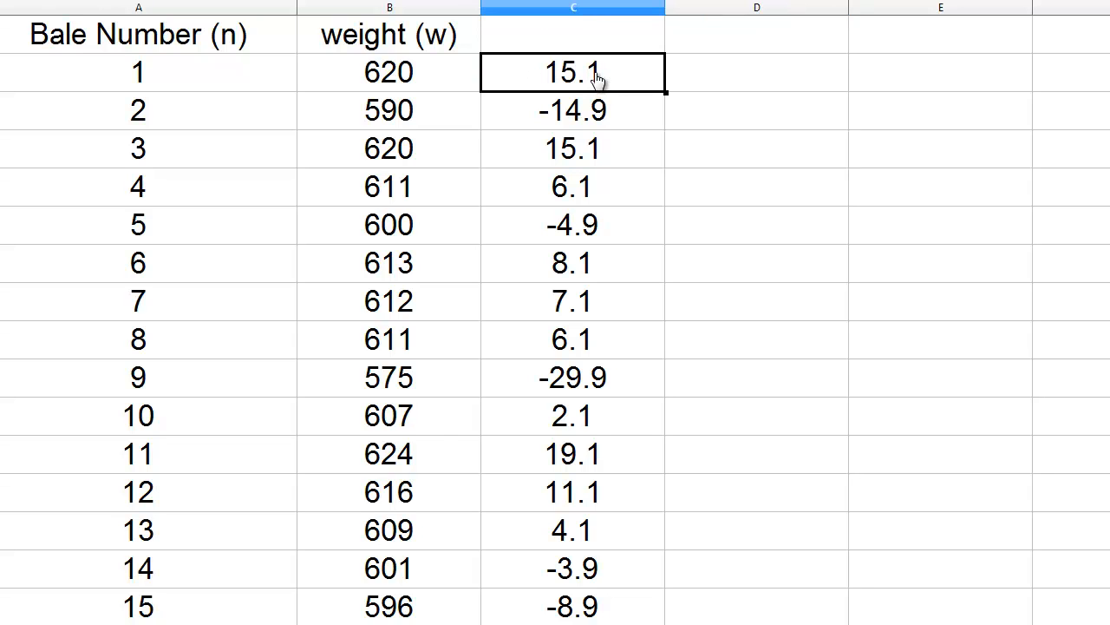
mouse_move(603, 81)
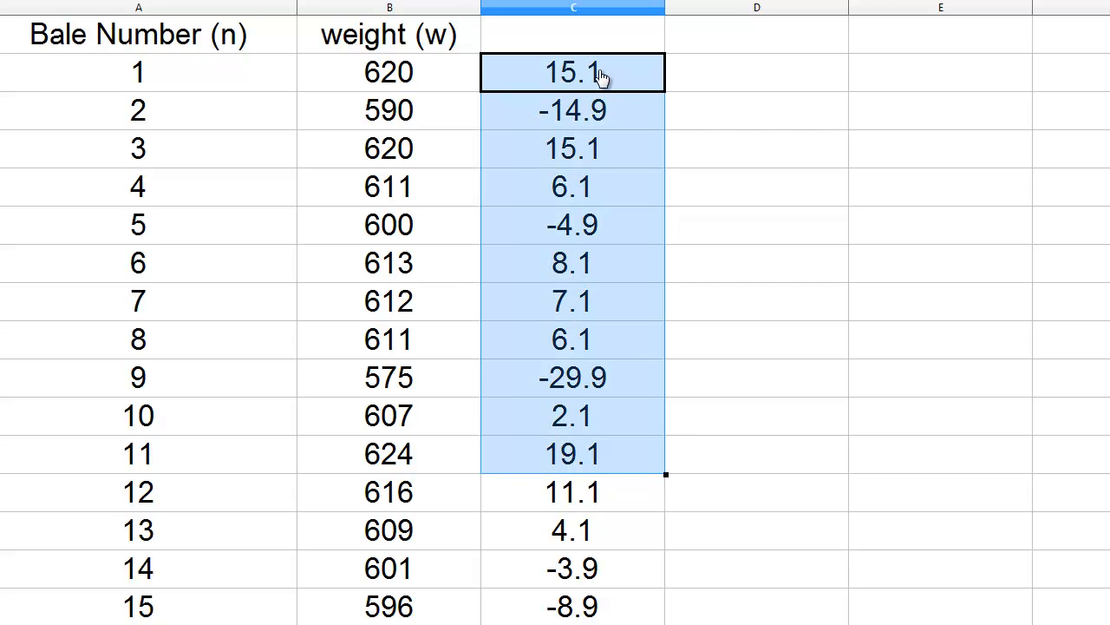
right_click(572, 73)
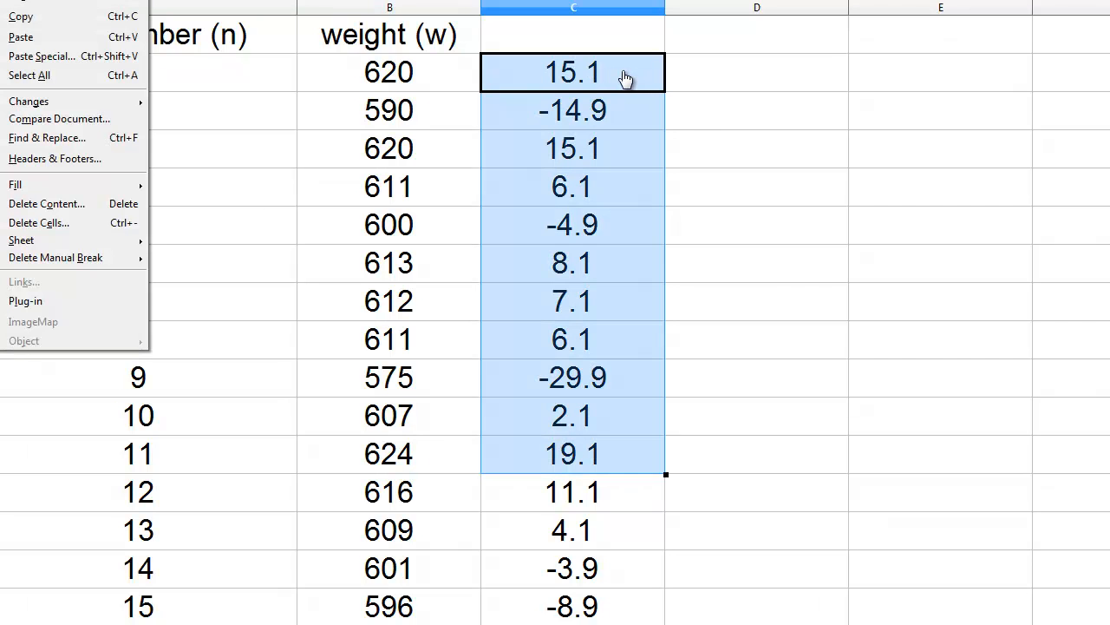
mouse_move(44, 184)
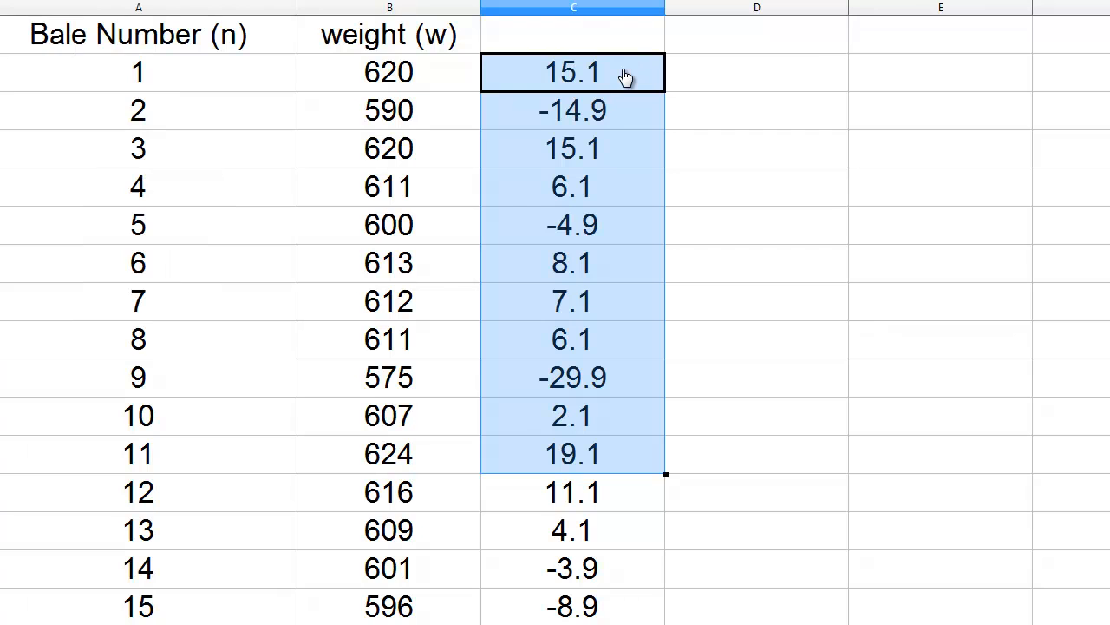
left_click(573, 110)
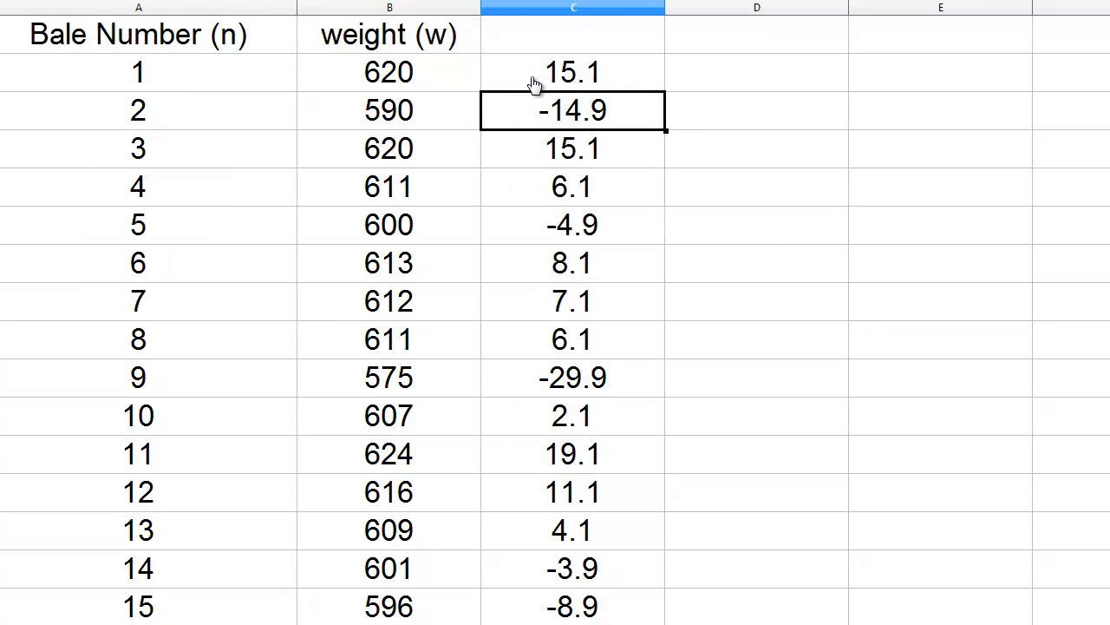
double_click(572, 110)
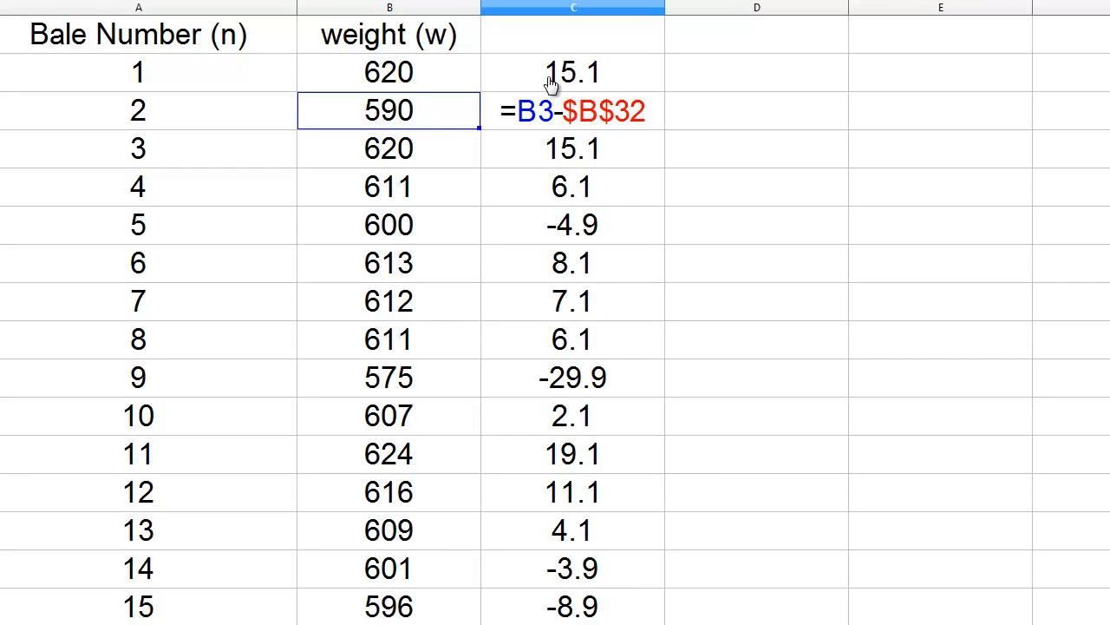
mouse_move(425, 110)
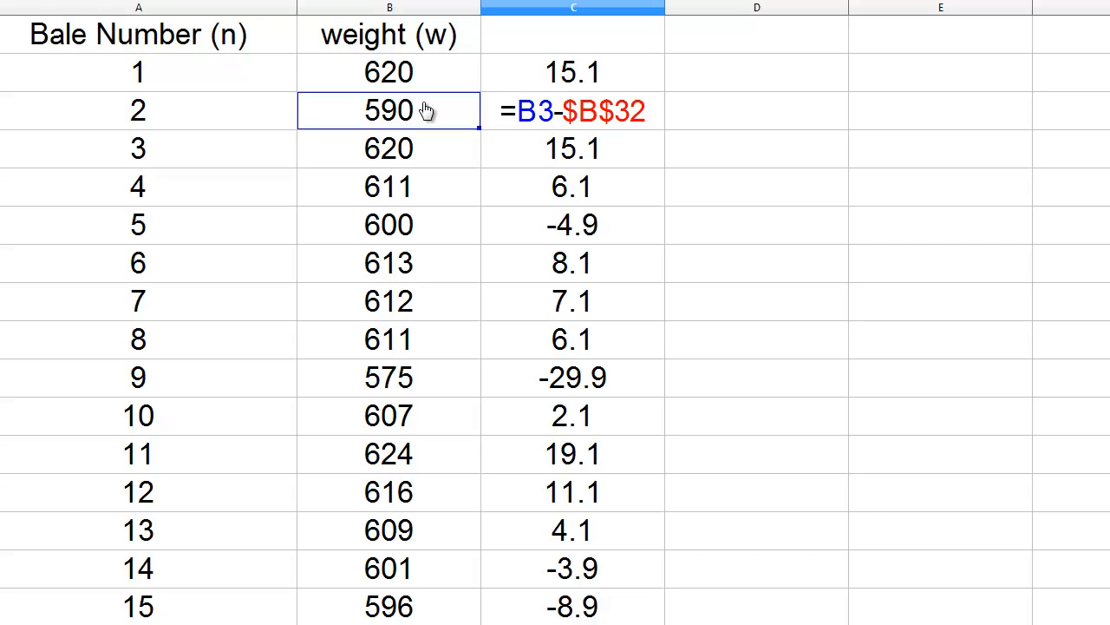
mouse_move(408, 87)
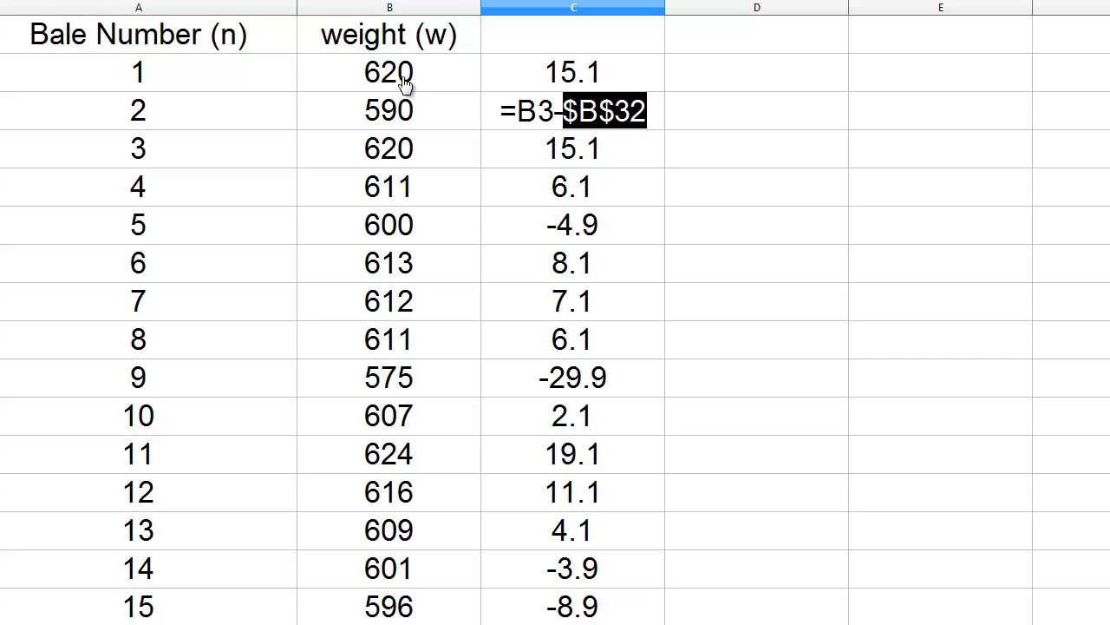
mouse_move(431, 86)
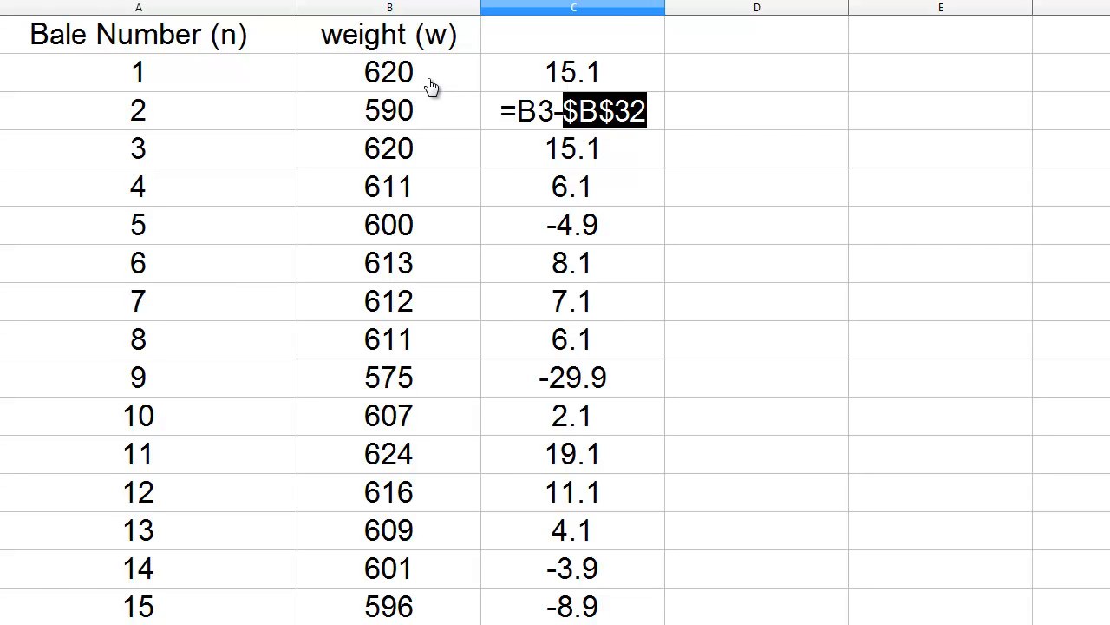
scroll("down", 3)
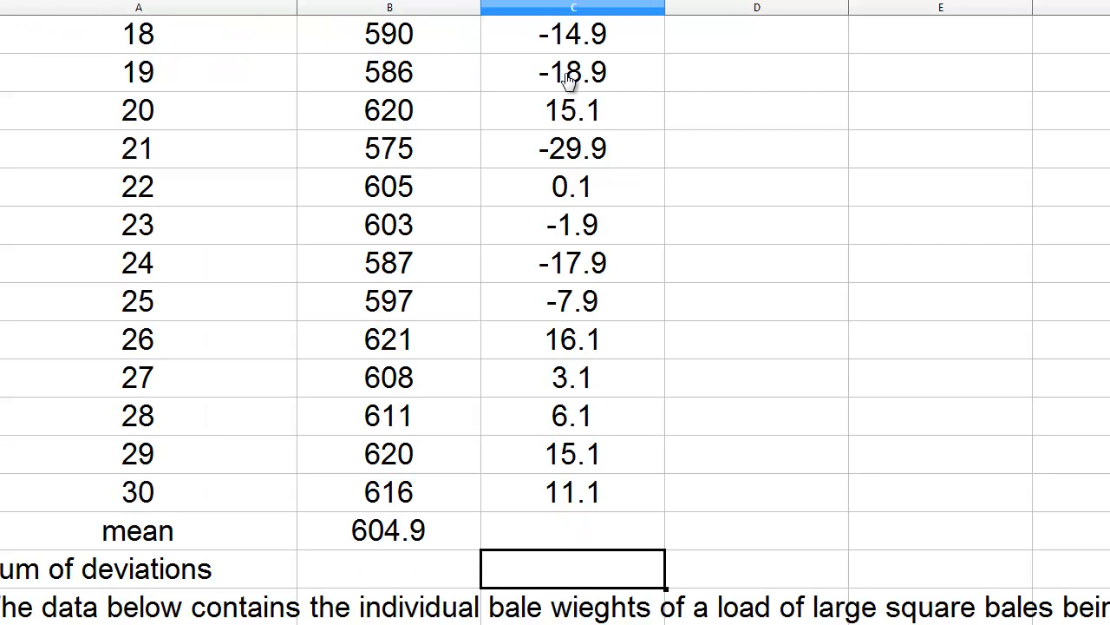
mouse_move(616, 87)
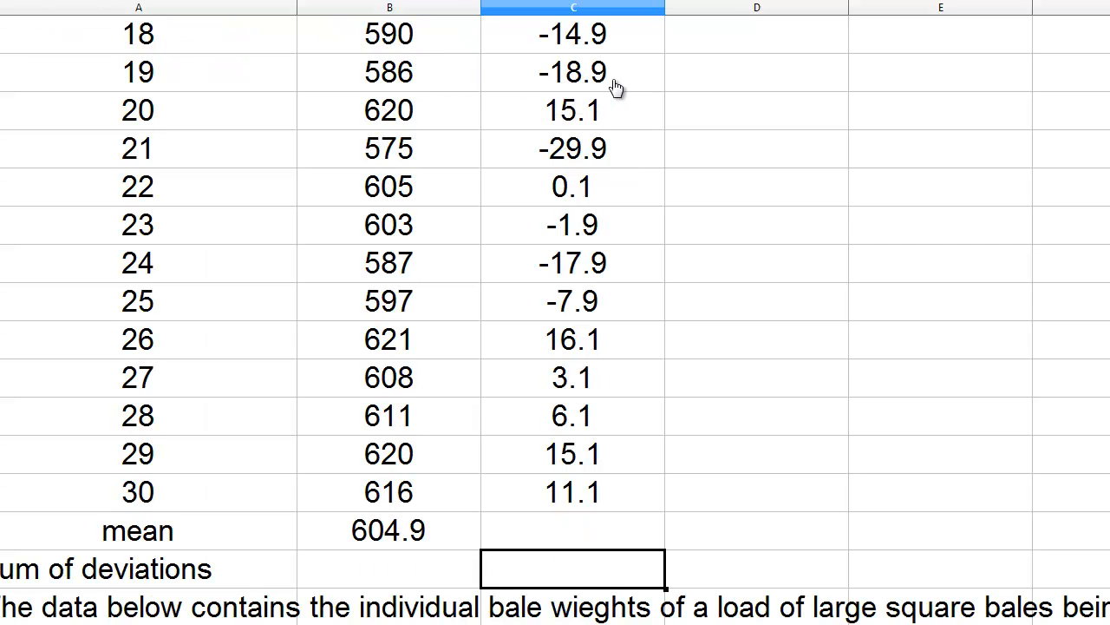
mouse_move(598, 80)
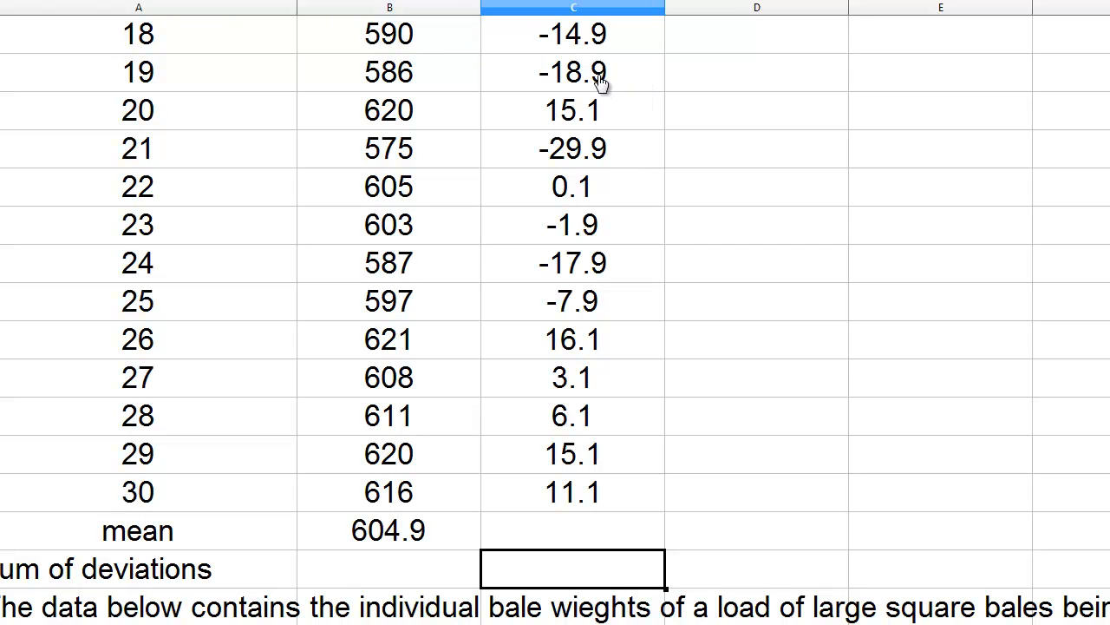
mouse_move(572, 80)
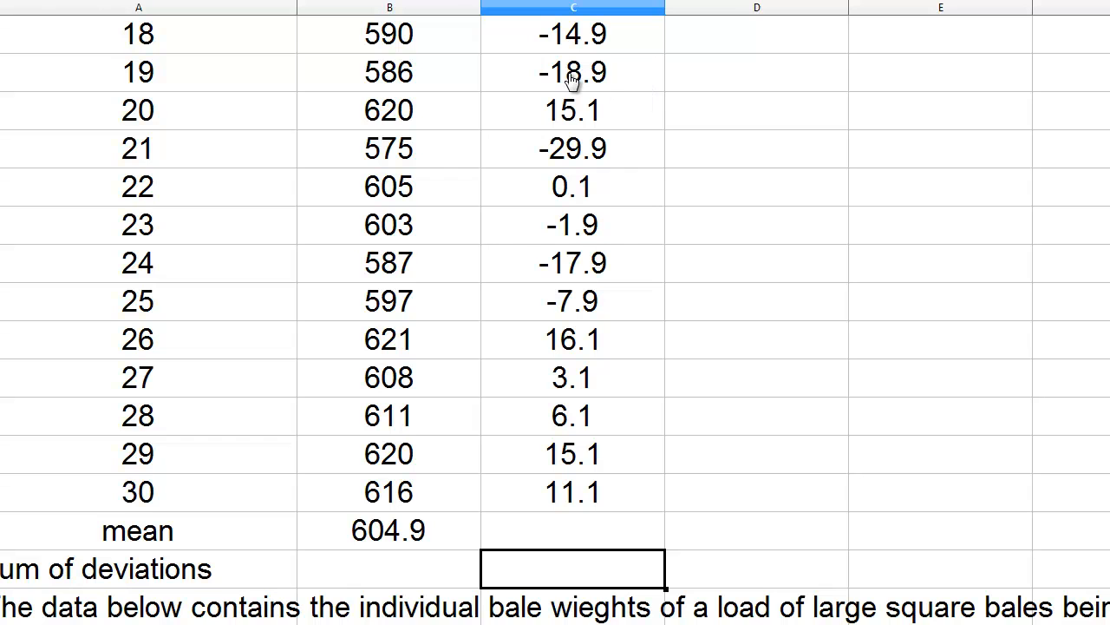
mouse_move(601, 90)
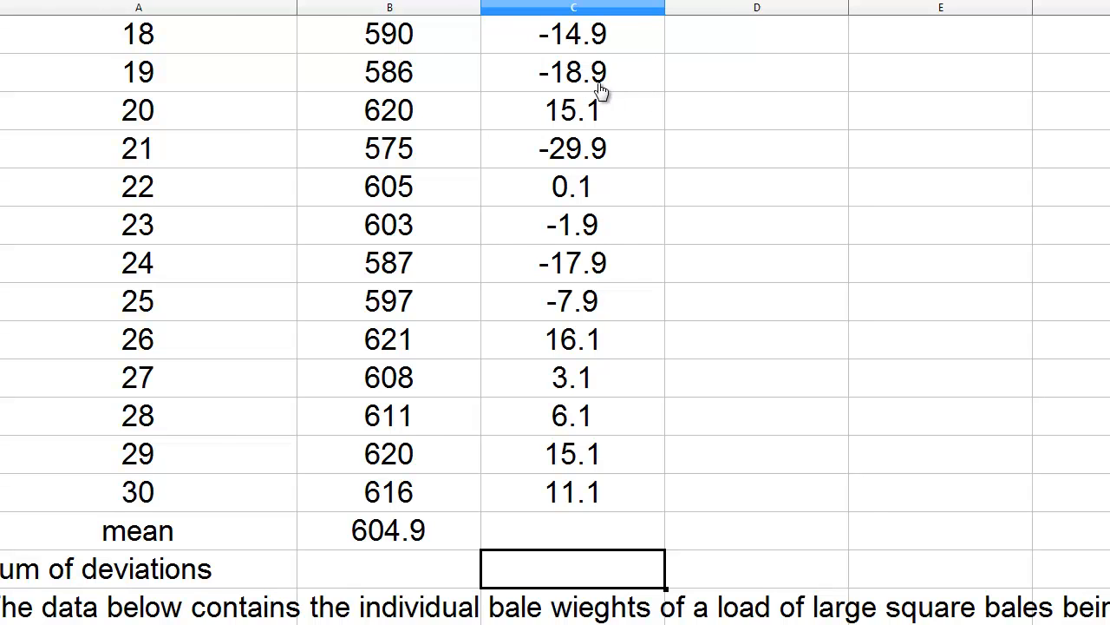